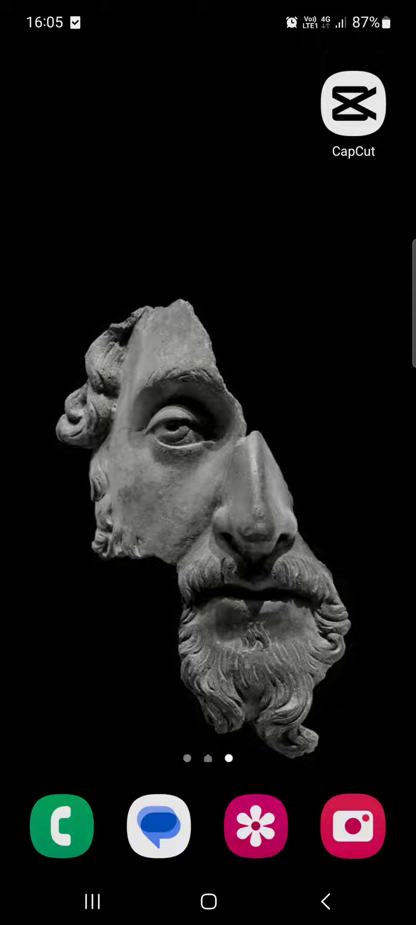
scroll("up", 3)
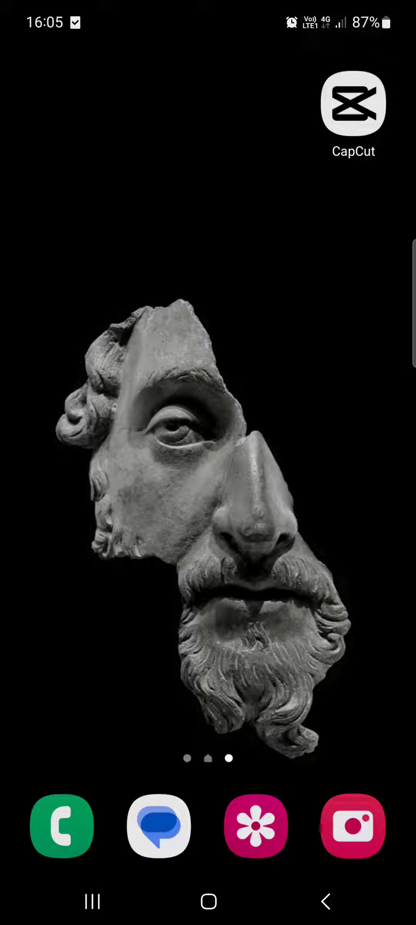
scroll("up", 3)
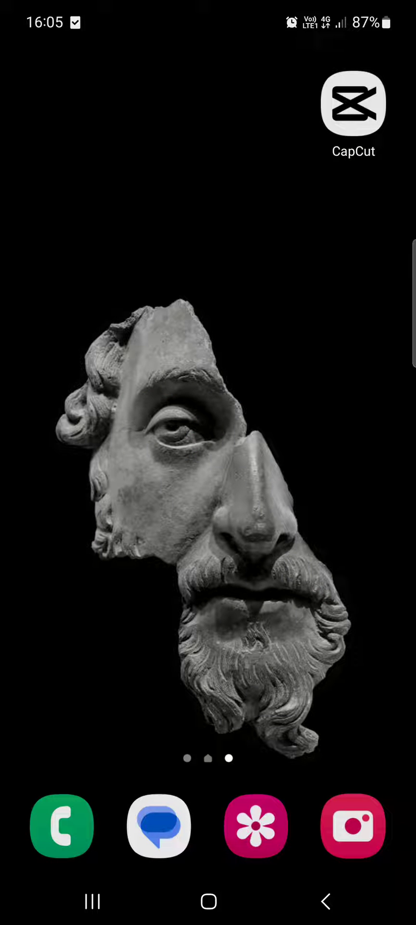
left_click(354, 105)
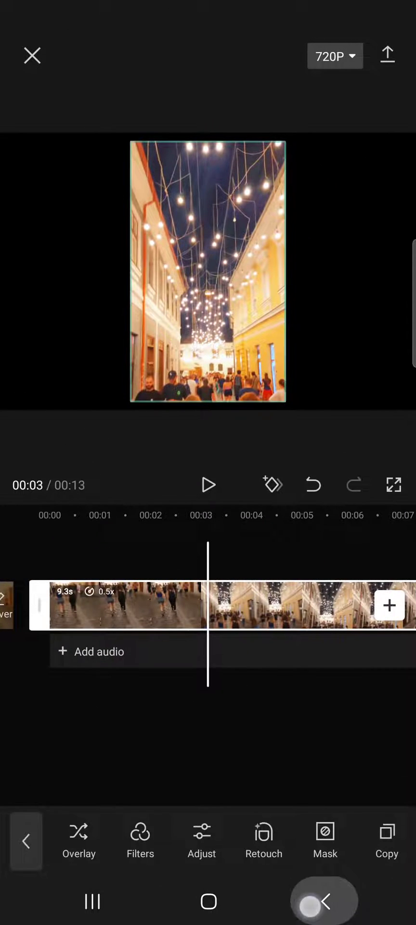
left_click(33, 55)
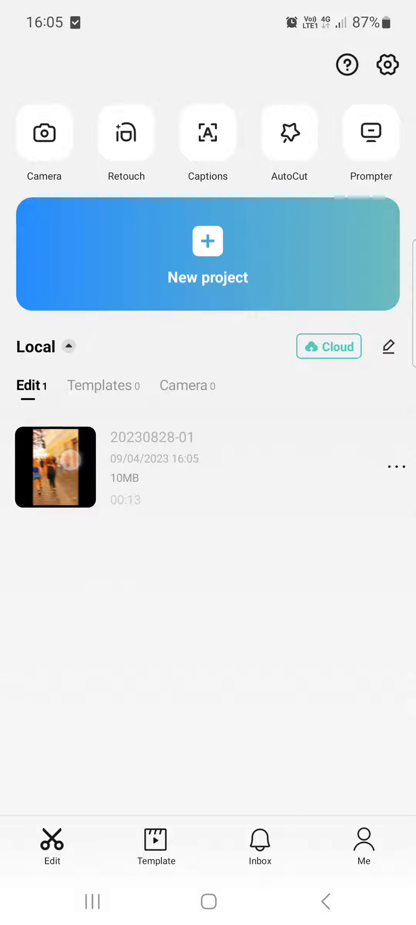
left_click(55, 467)
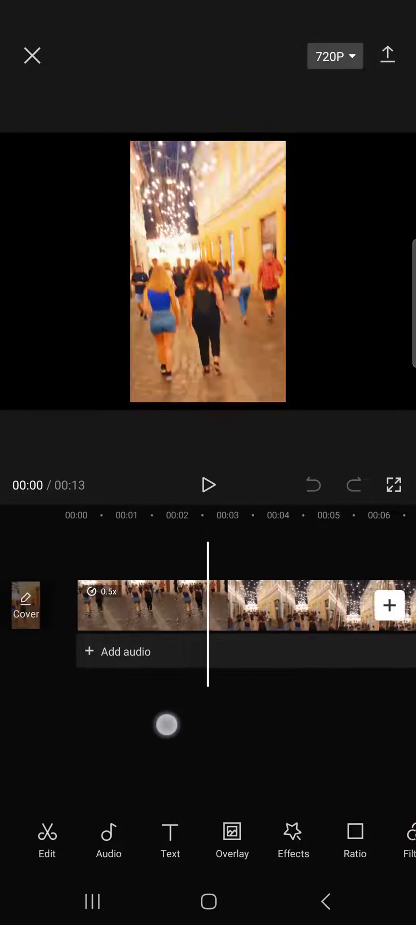
Select the 9.3-second slowed clip on the timeline to reveal its clip toolbar
left_click(153, 606)
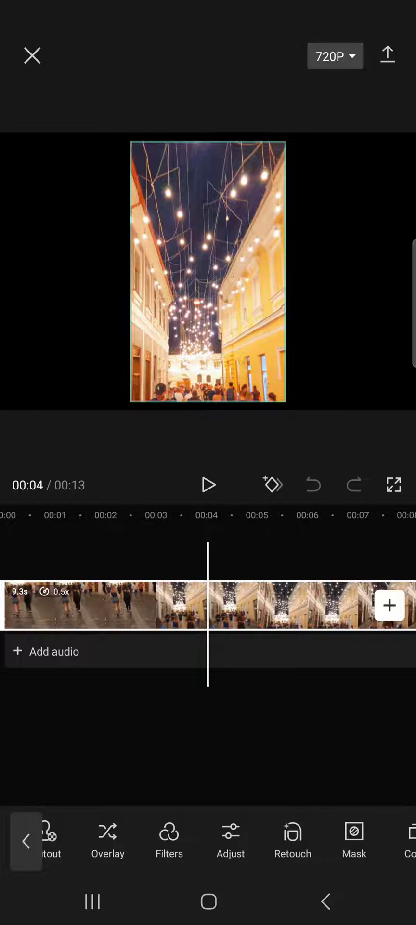
In Adjust, browse the options, apply the clip's adjustments to all clips and confirm
left_click(231, 838)
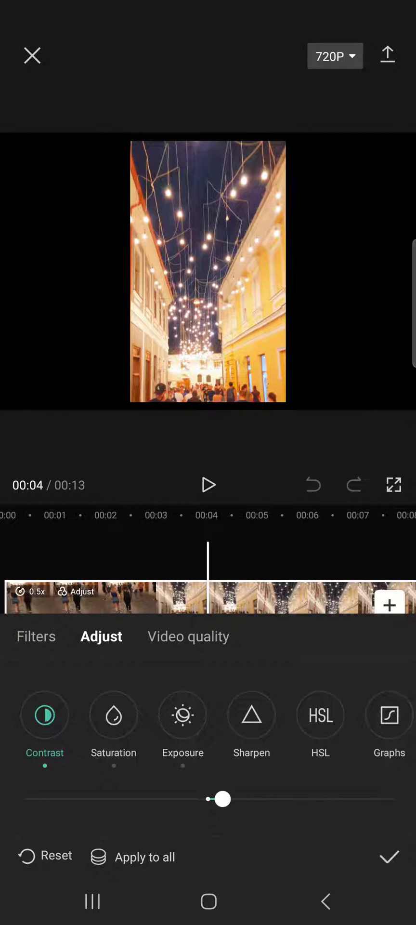
scroll("left", 3)
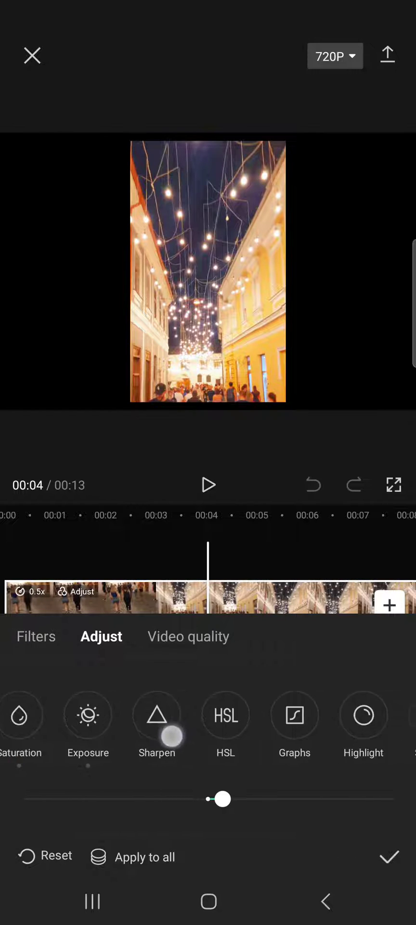
scroll("left", 3)
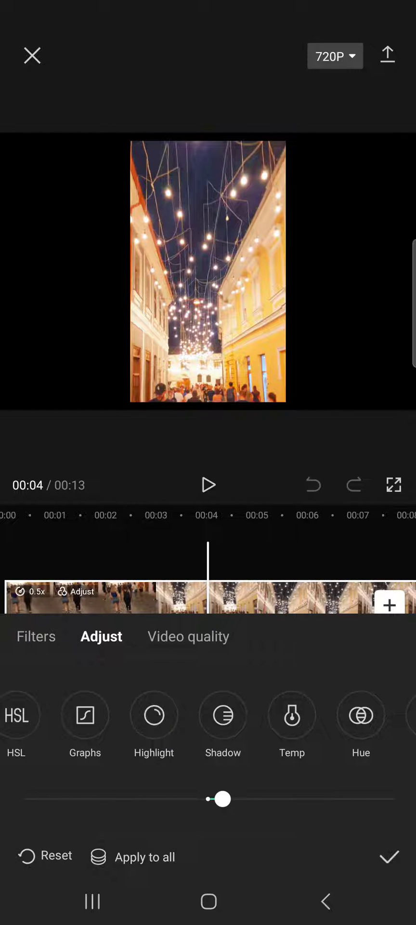
scroll("left", 3)
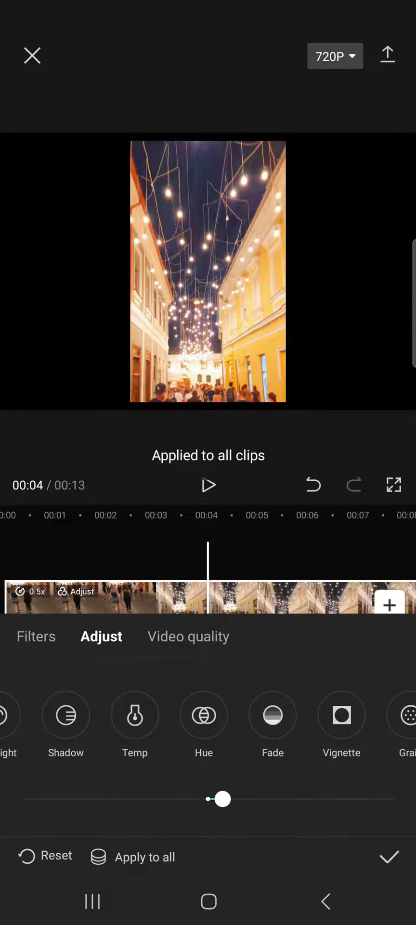
left_click(388, 856)
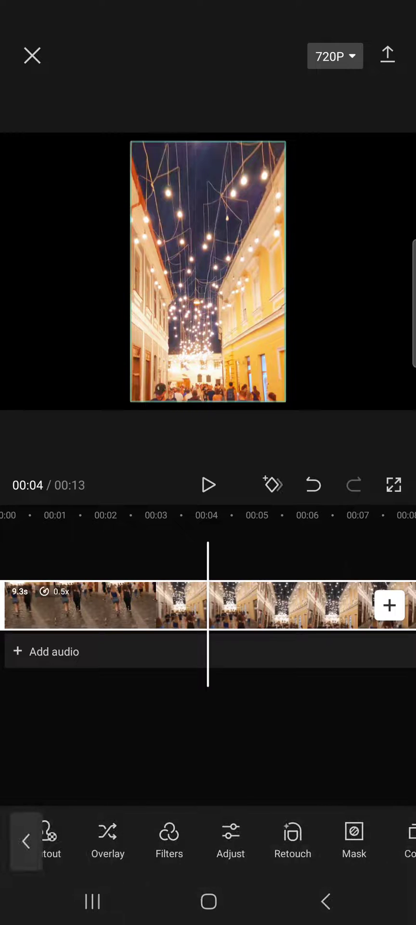